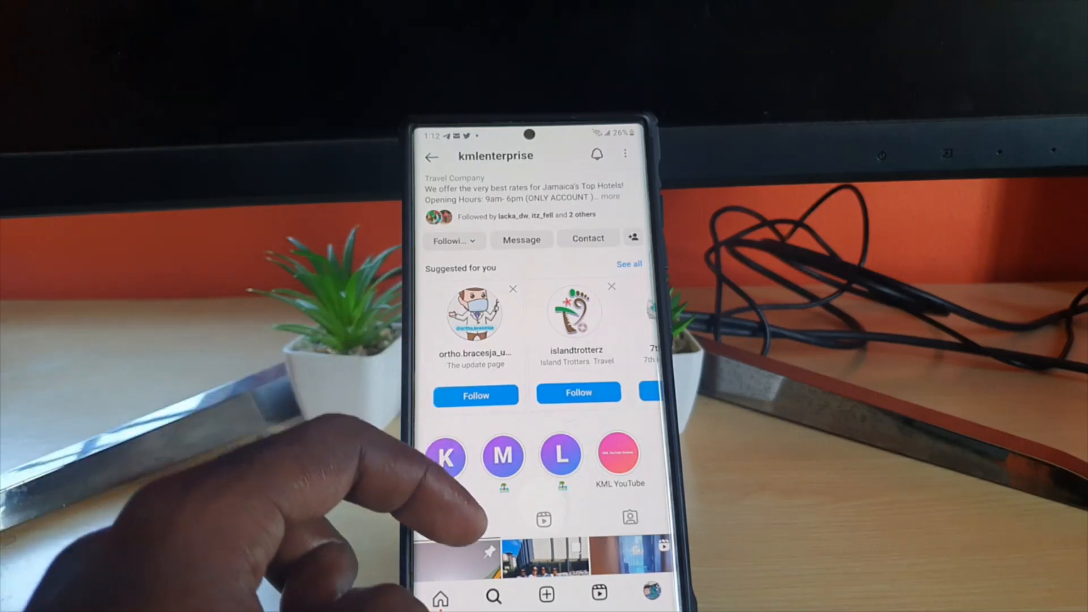
Scroll the profile, then leave Instagram for the home screen to reach phone settings
{"action": "scroll", "scroll_direction": "up", "scroll_amount": 3}
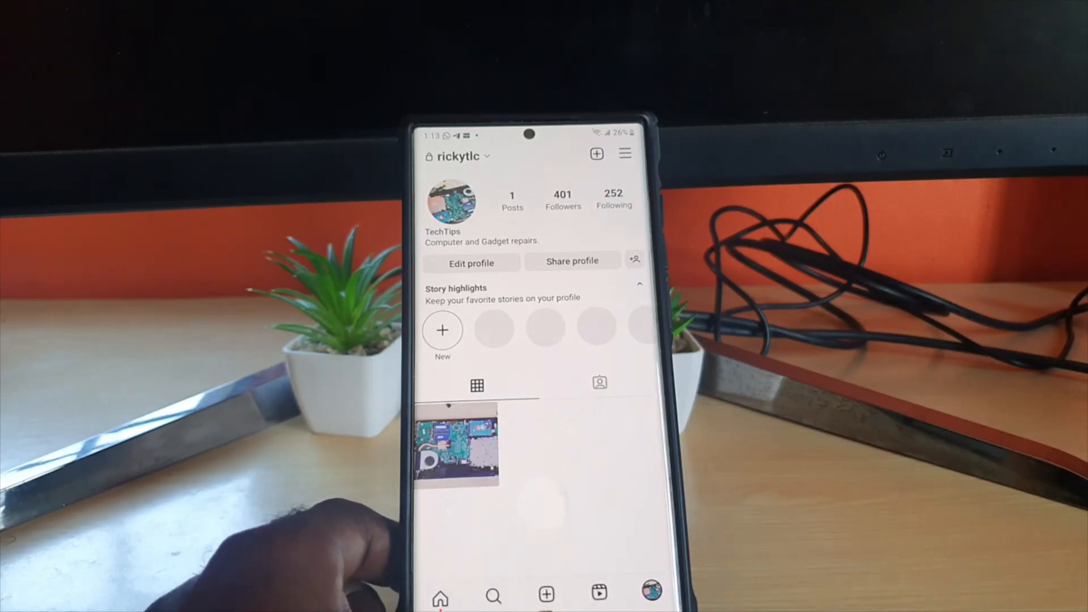
{"action": "key", "text": "Home"}
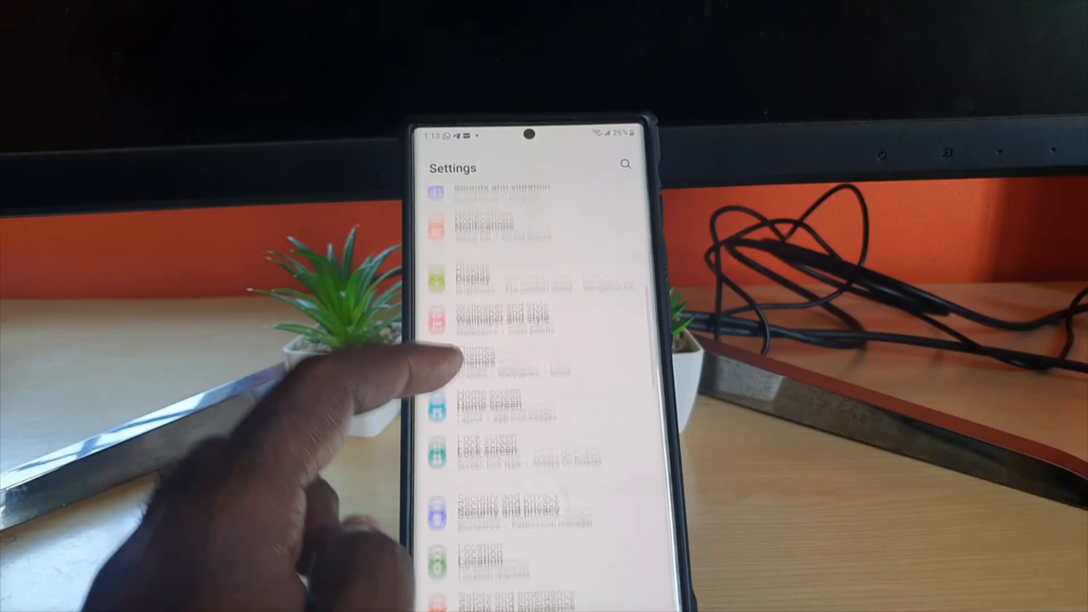
Scroll the installed apps results and select Instagram to show its App info page
{"action": "scroll", "scroll_direction": "down", "scroll_amount": 3}
{"action": "type", "text": "inst"}
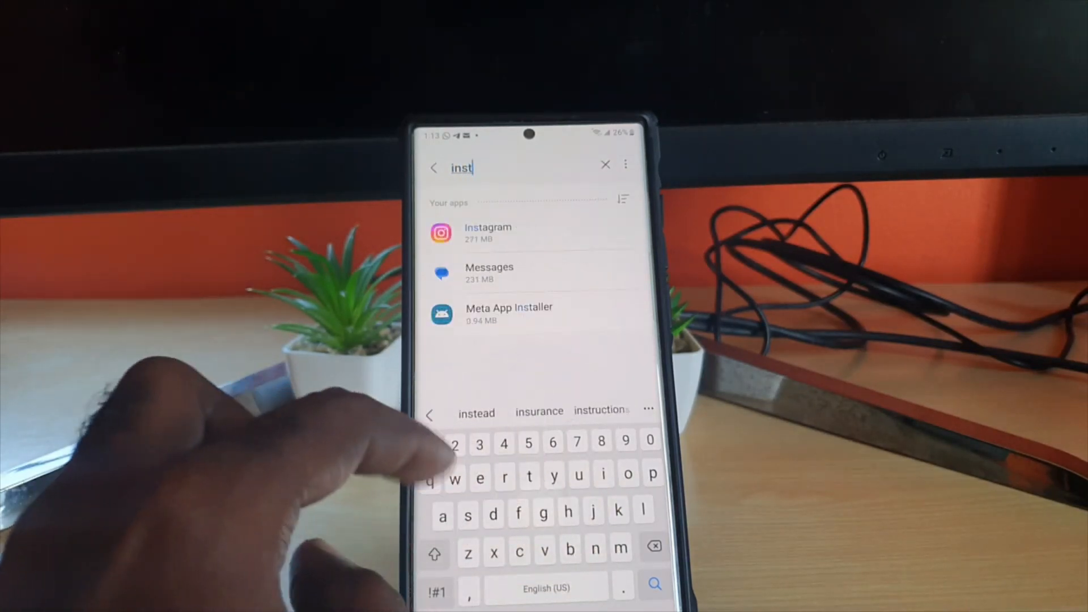
{"action": "left_click", "coordinate": [488, 232]}
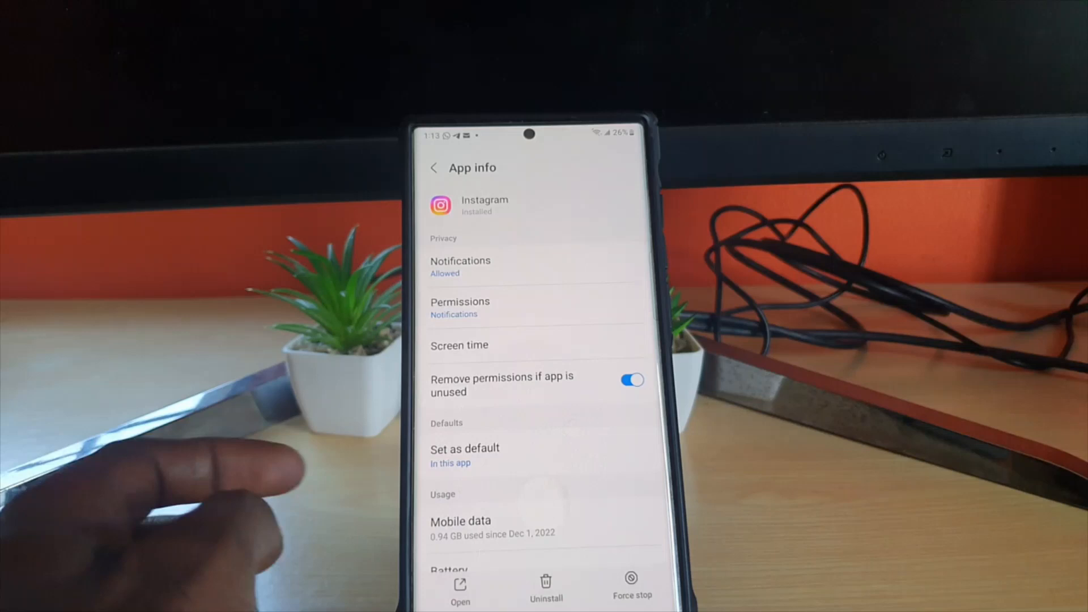